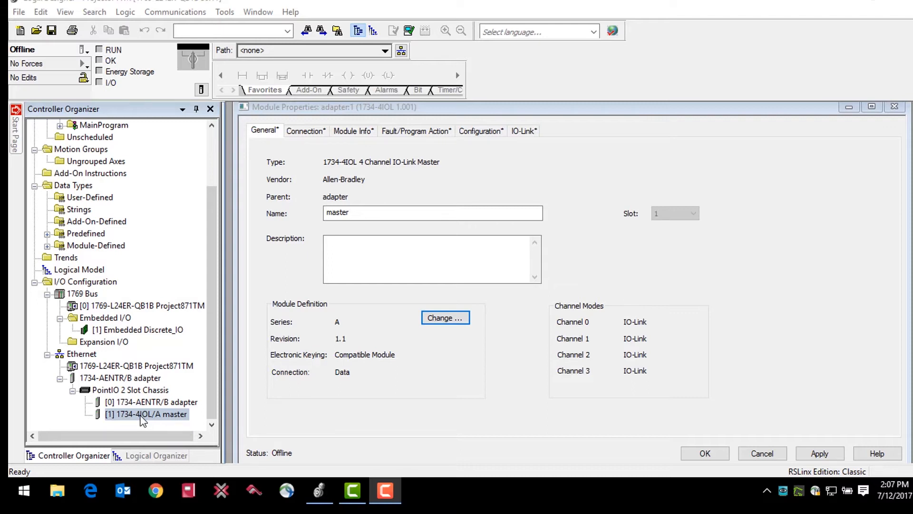
pyautogui.moveTo(143, 413)
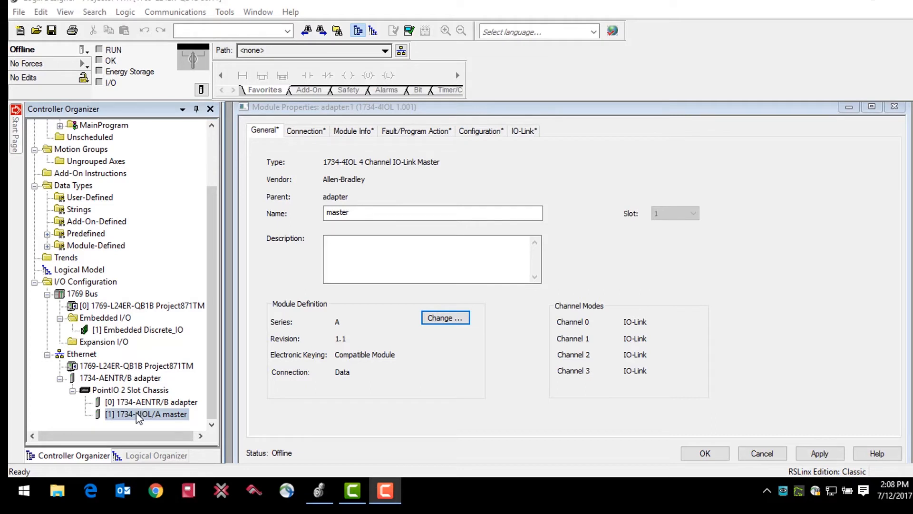
pyautogui.moveTo(223, 260)
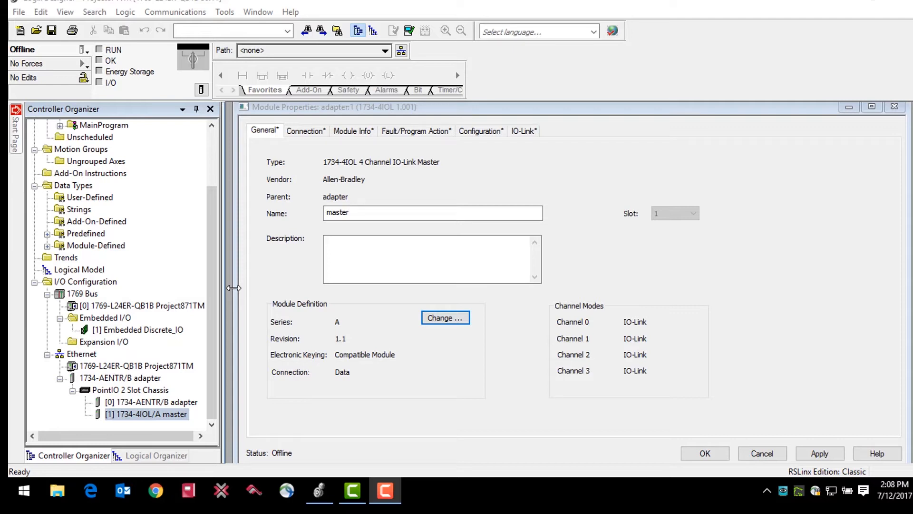
pyautogui.moveTo(283, 274)
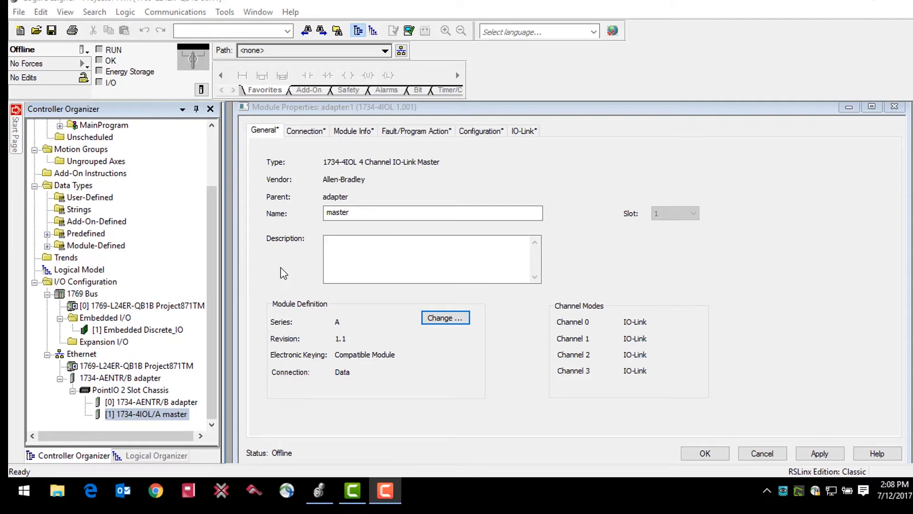
pyautogui.moveTo(53, 44)
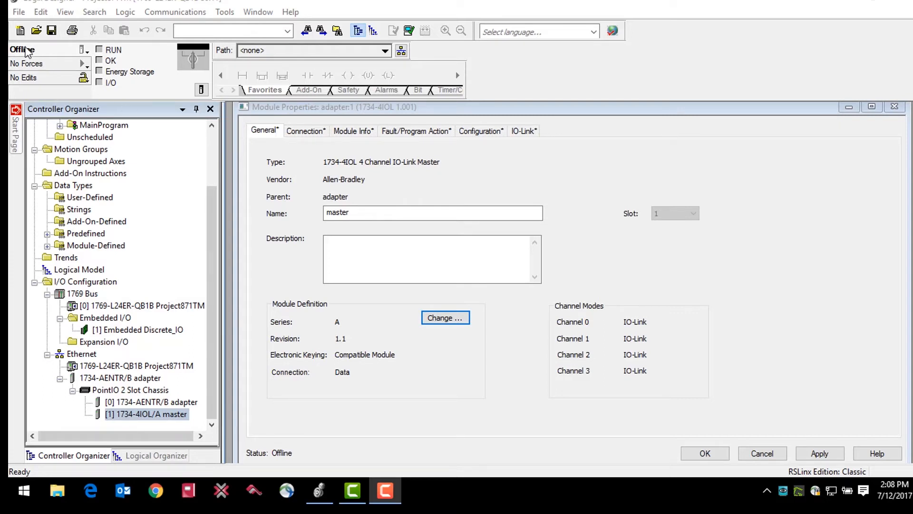
# Step: Open Change Channel Configuration from the 1734-4IOL master's IO-Link tab
pyautogui.click(146, 415)
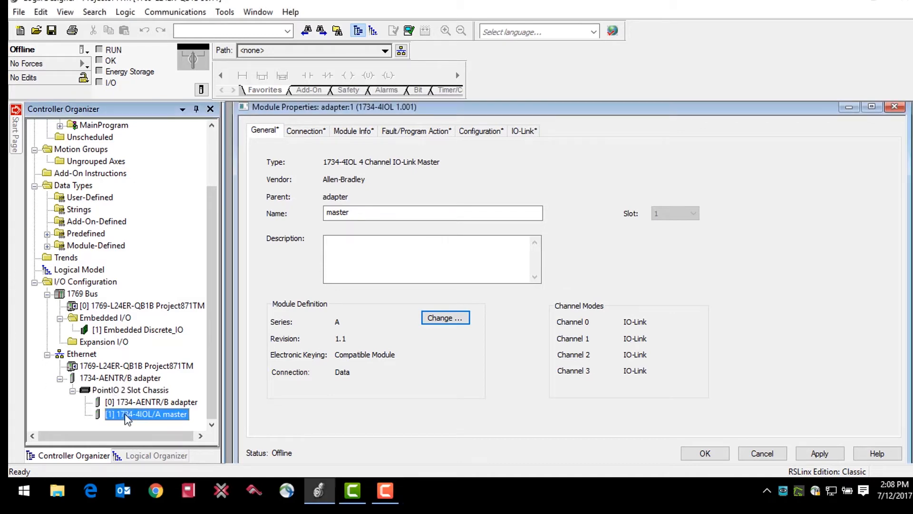
pyautogui.click(523, 130)
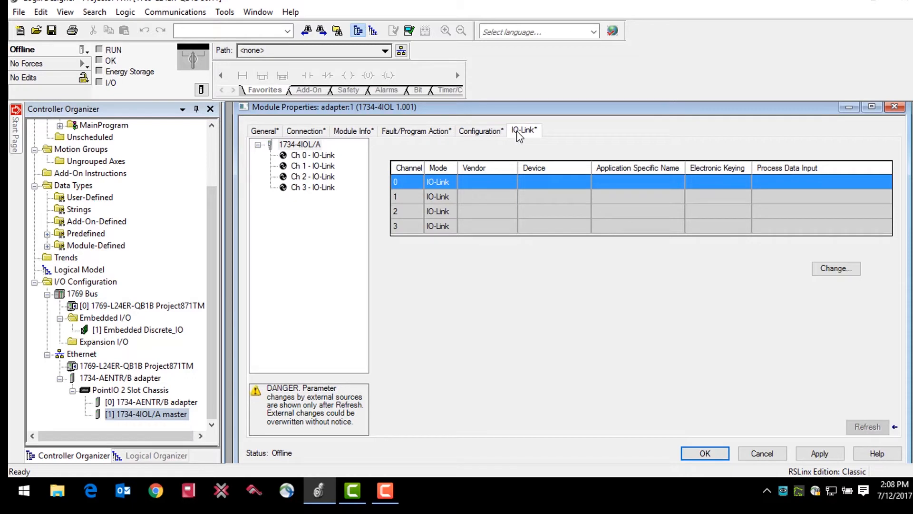
pyautogui.moveTo(825, 264)
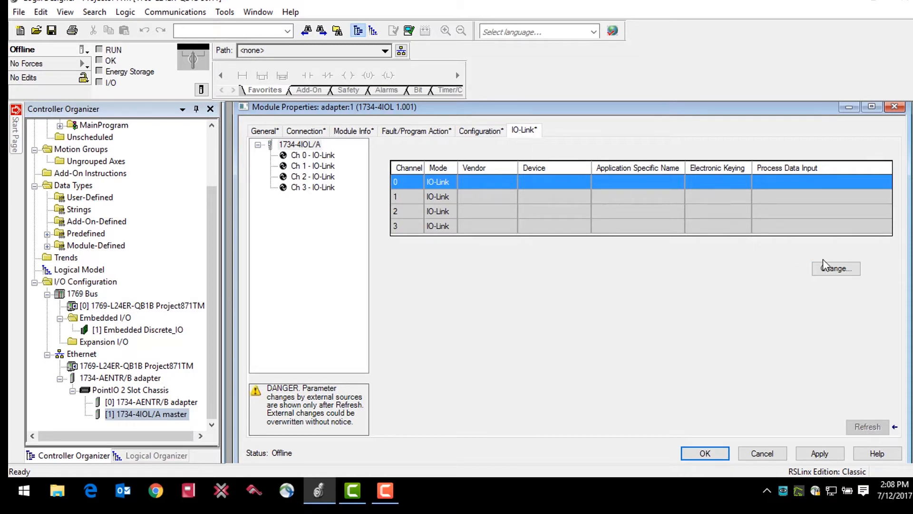
pyautogui.click(835, 269)
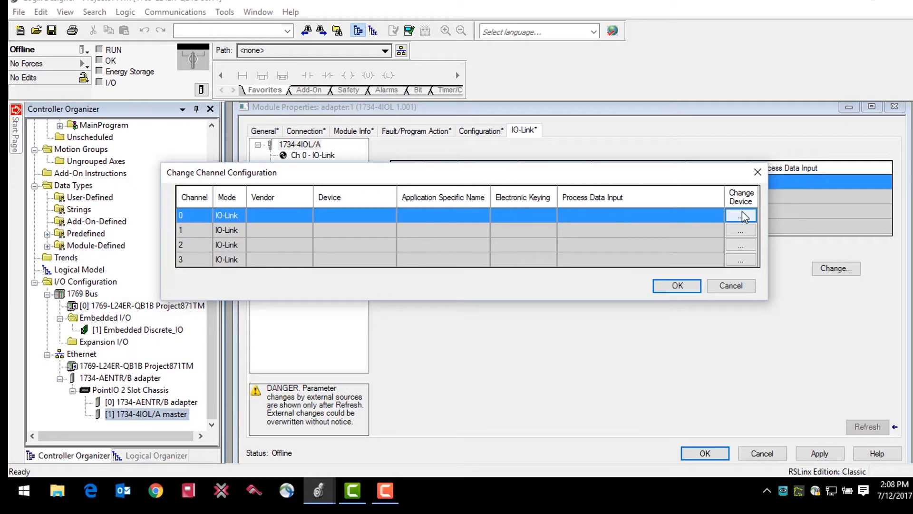
# Step: Add the 871TM-M10NP18-D4 (871TM V1.0.1) sensor to channel 0 and accept the configuration
pyautogui.click(741, 216)
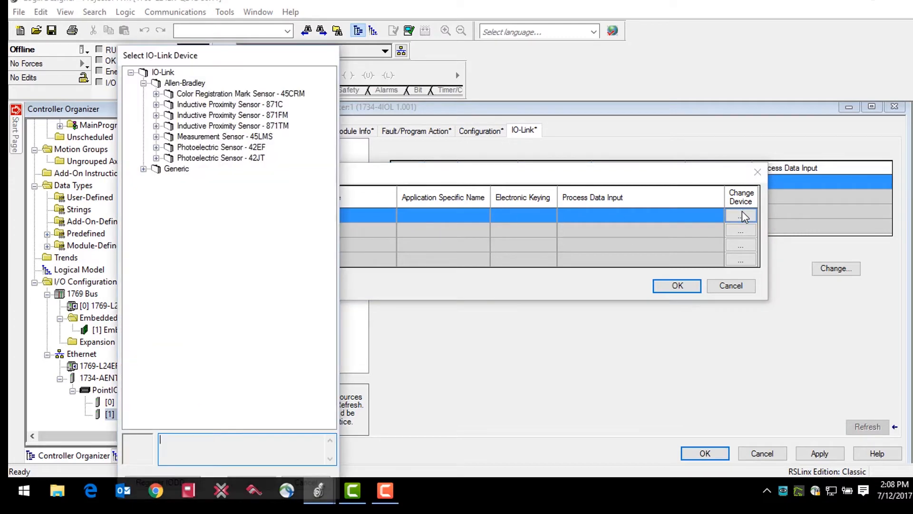
pyautogui.moveTo(753, 211)
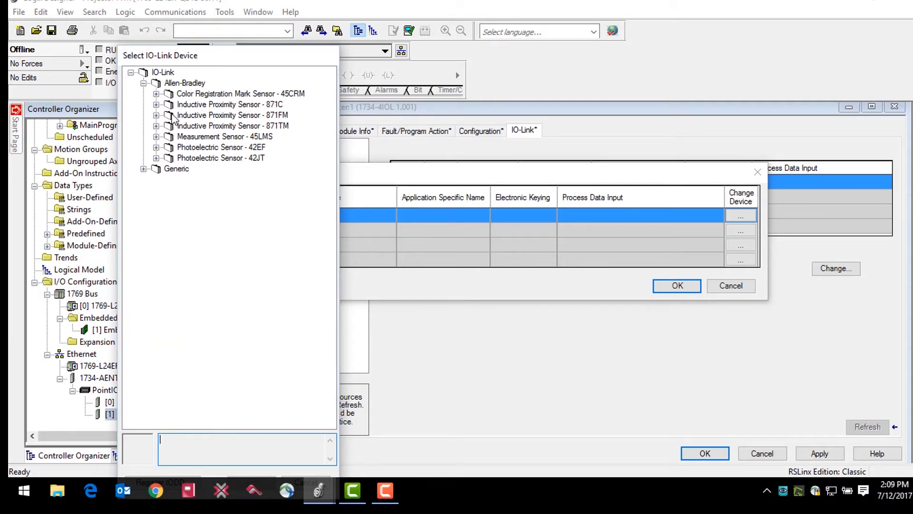
pyautogui.click(156, 125)
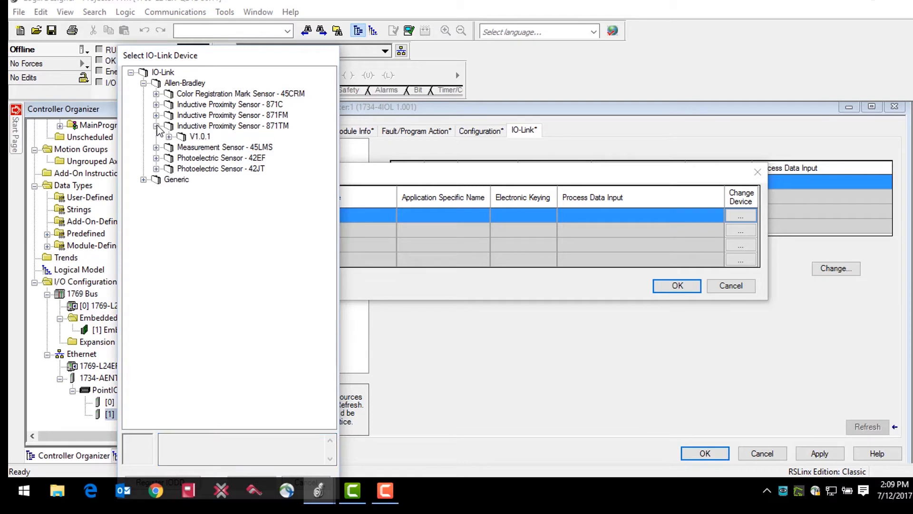
pyautogui.click(168, 137)
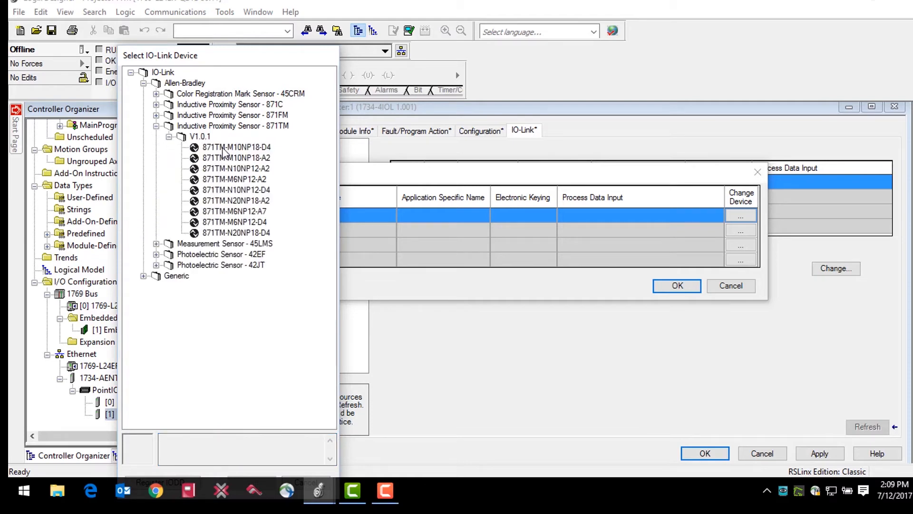
pyautogui.click(236, 147)
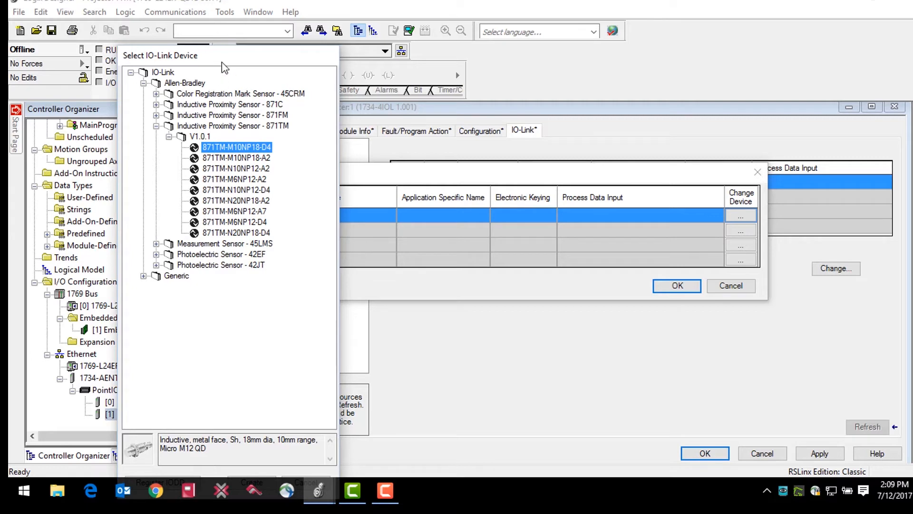
pyautogui.moveTo(222, 55); pyautogui.dragTo(221, 16)
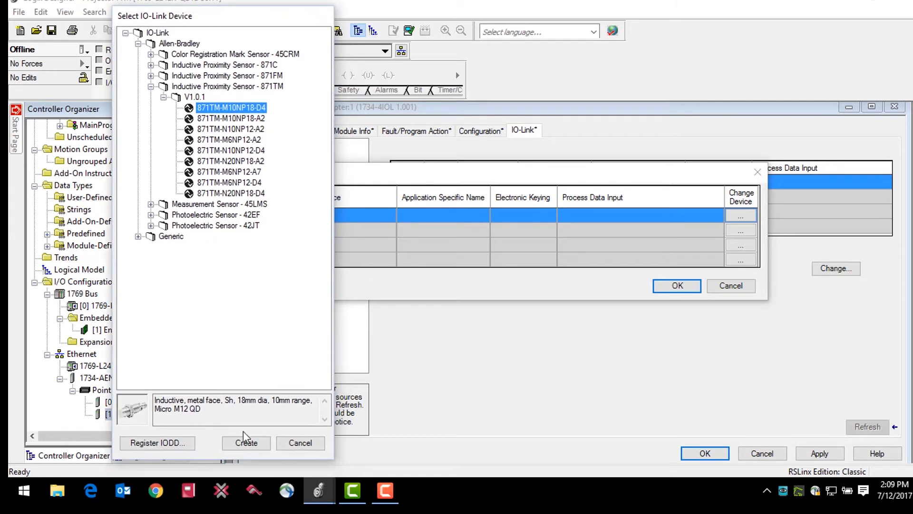
pyautogui.click(245, 442)
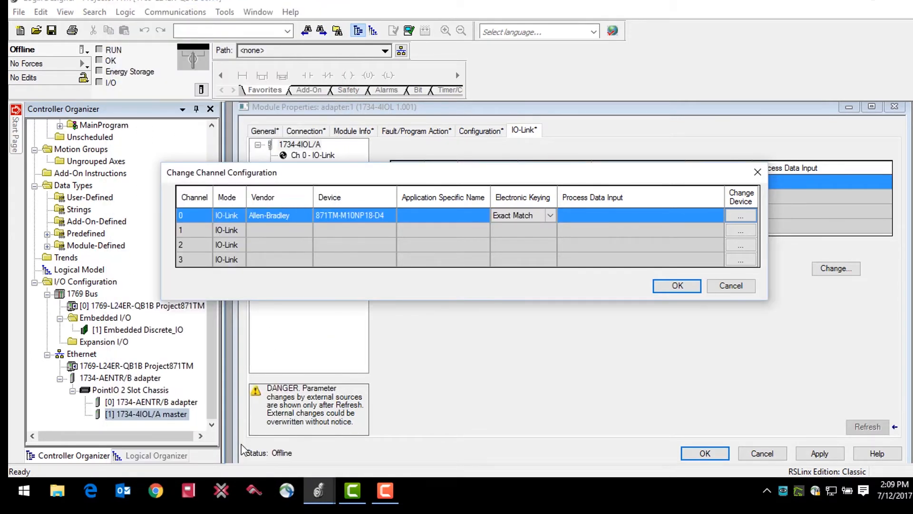
pyautogui.moveTo(232, 419)
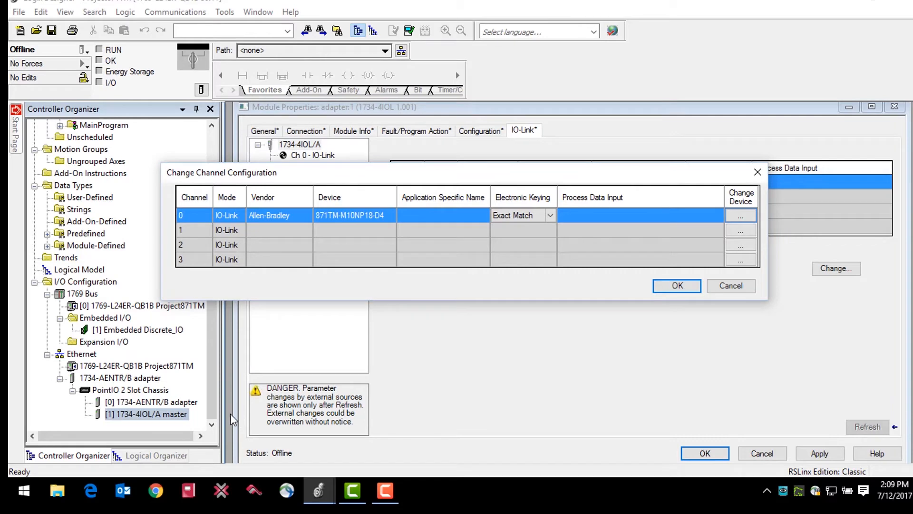
pyautogui.moveTo(638, 290)
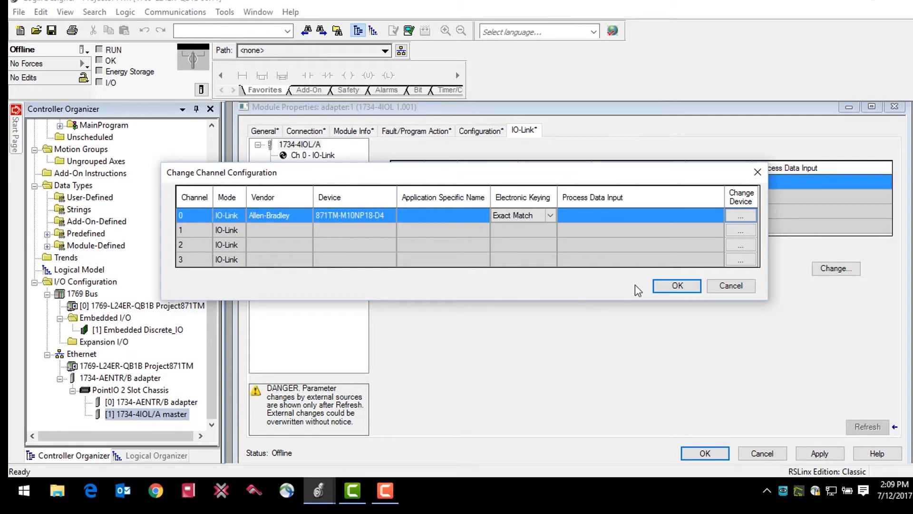
pyautogui.click(677, 285)
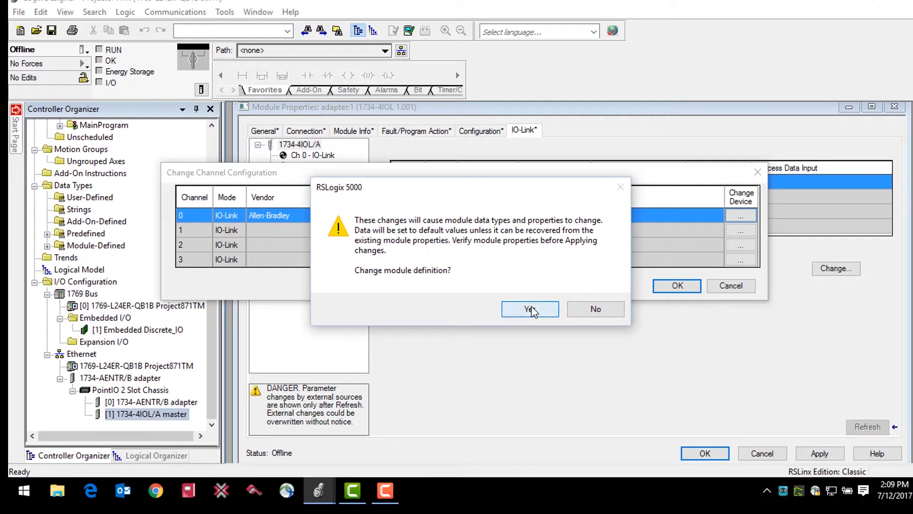
# Step: Confirm the module definition change and show the master's IO-Link settings
pyautogui.click(529, 309)
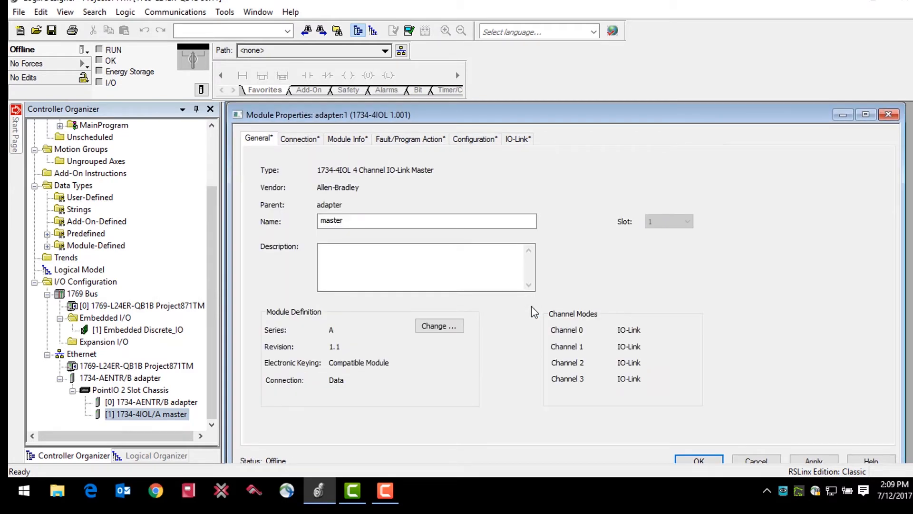
pyautogui.moveTo(445, 244)
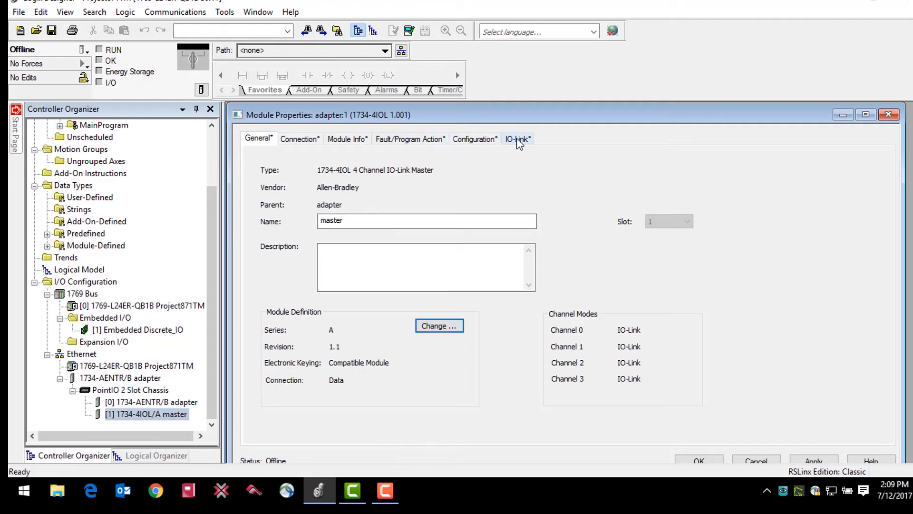
pyautogui.click(516, 139)
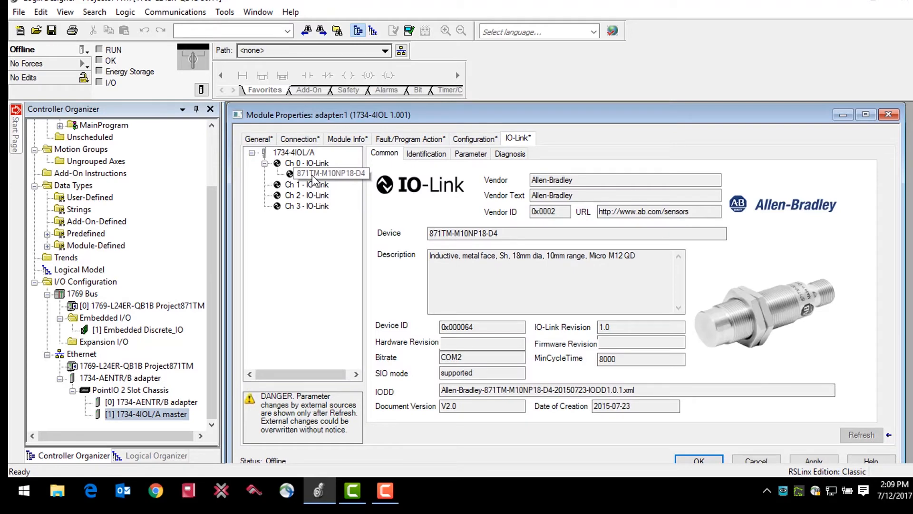
pyautogui.click(329, 173)
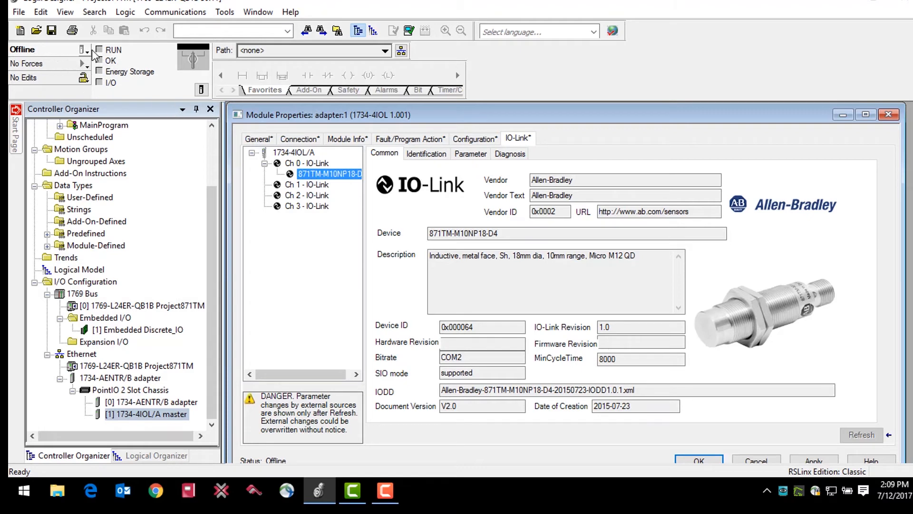
pyautogui.click(86, 51)
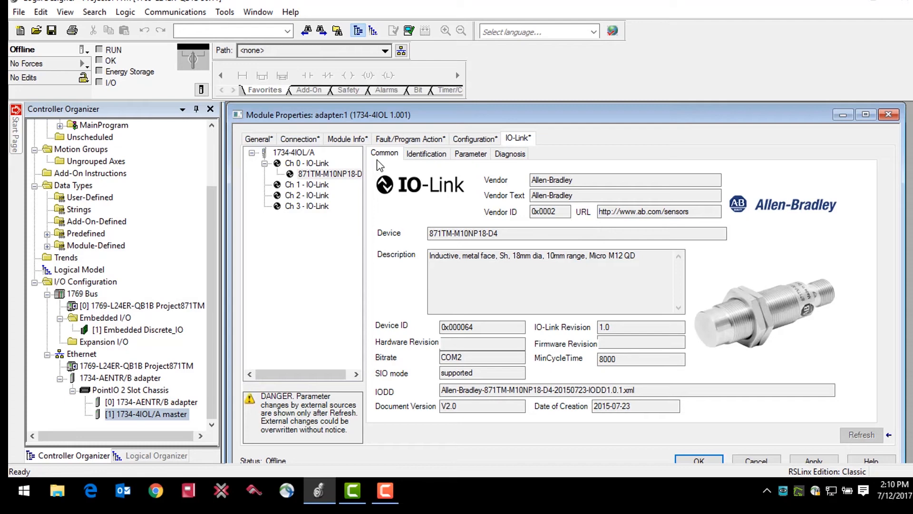
pyautogui.moveTo(426, 153)
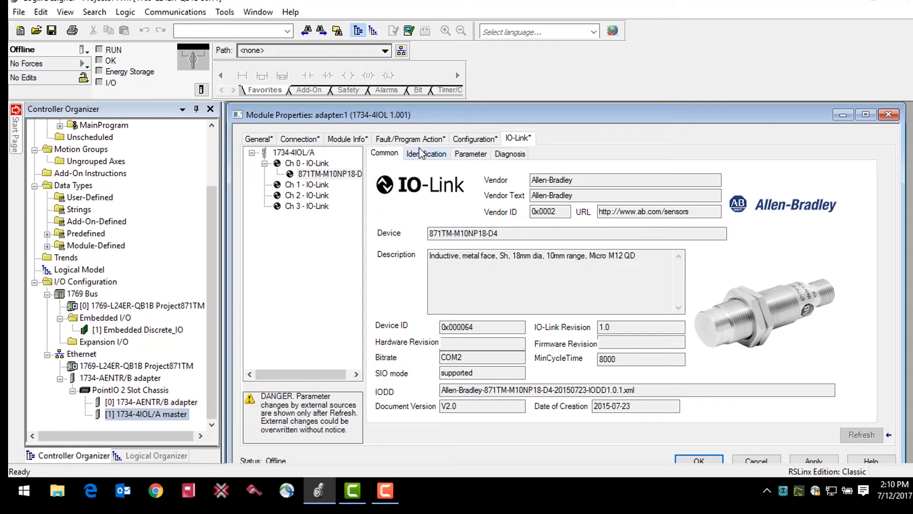
# Step: Show the channel 0 sensor's Vendor ID and Device ID on the Identification tab
pyautogui.click(426, 153)
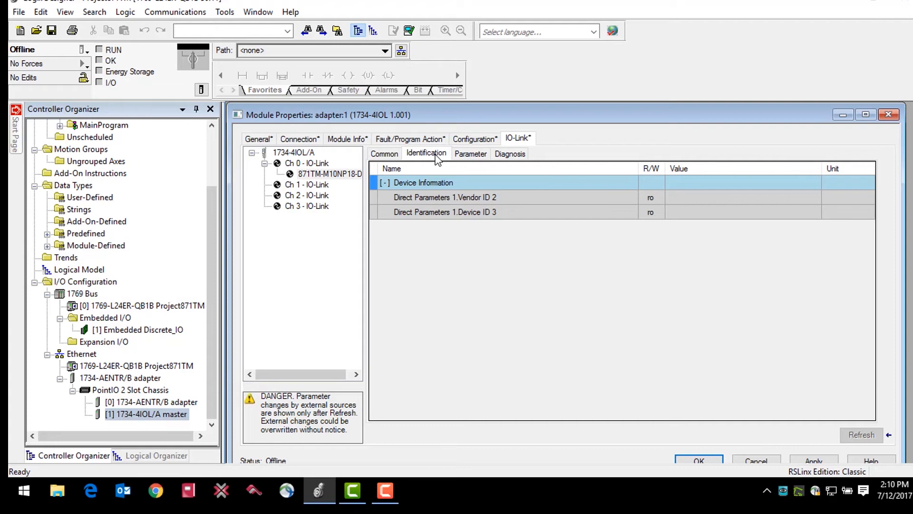
pyautogui.moveTo(654, 200)
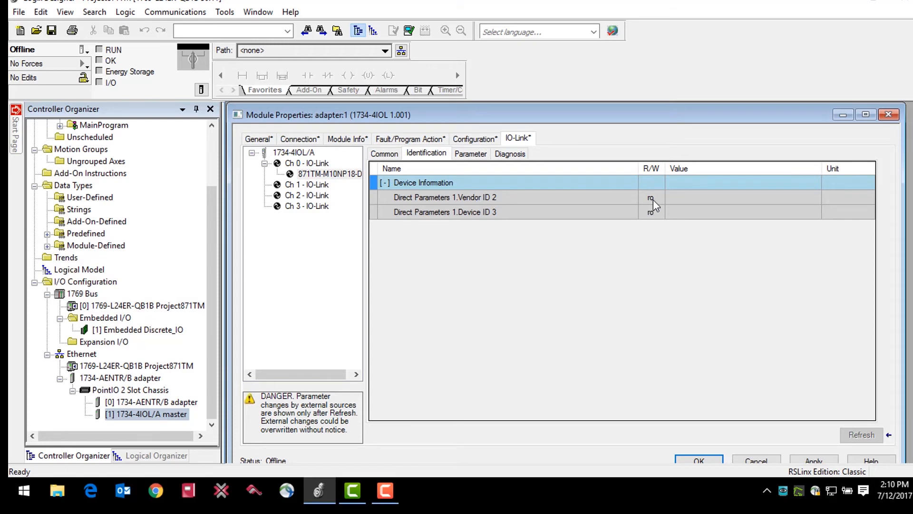
pyautogui.moveTo(652, 208)
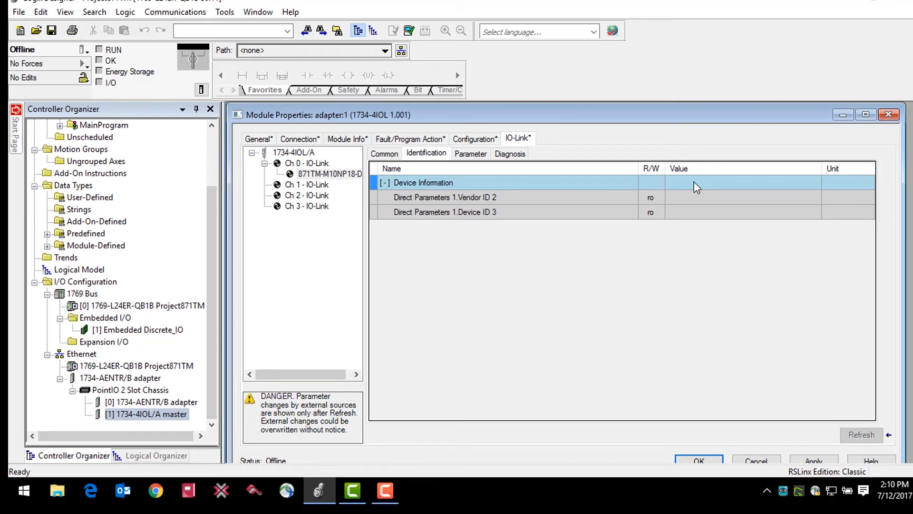
pyautogui.moveTo(699, 207)
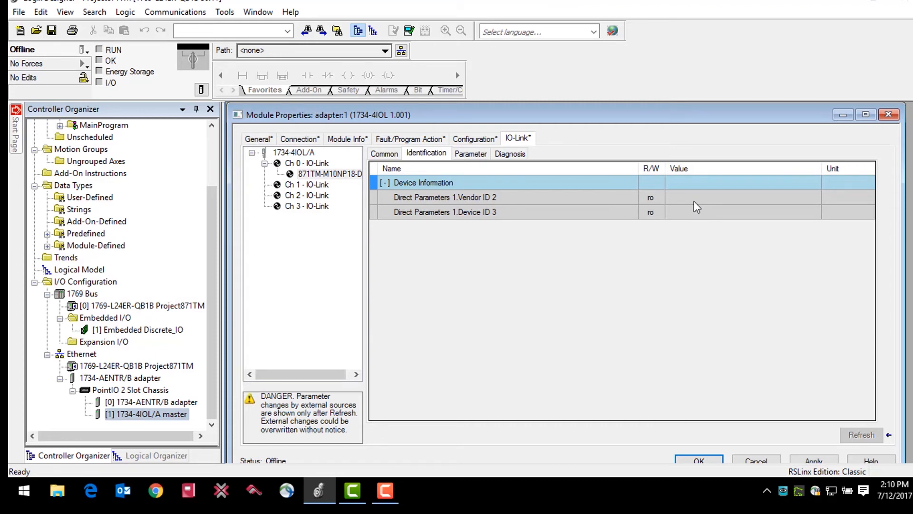
# Step: Show the sensor's Operation Configuration parameters and select the polarity setting
pyautogui.click(470, 153)
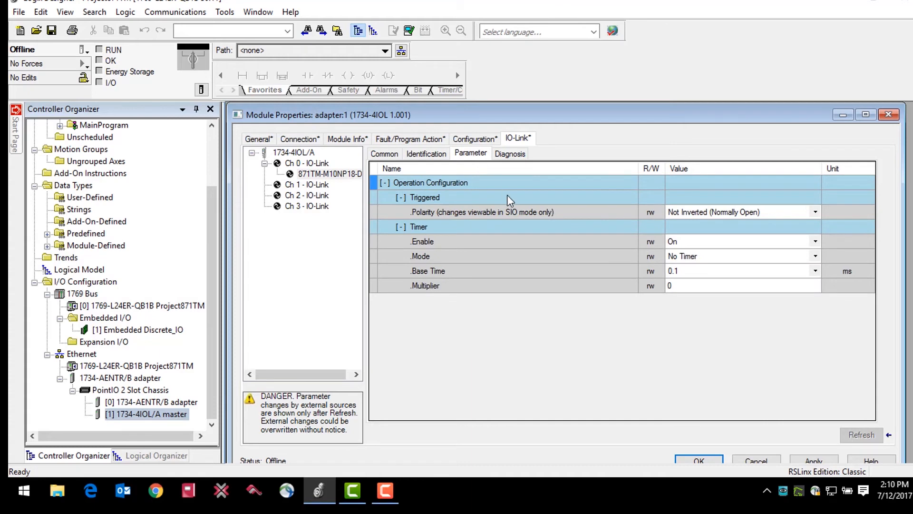
pyautogui.moveTo(521, 242)
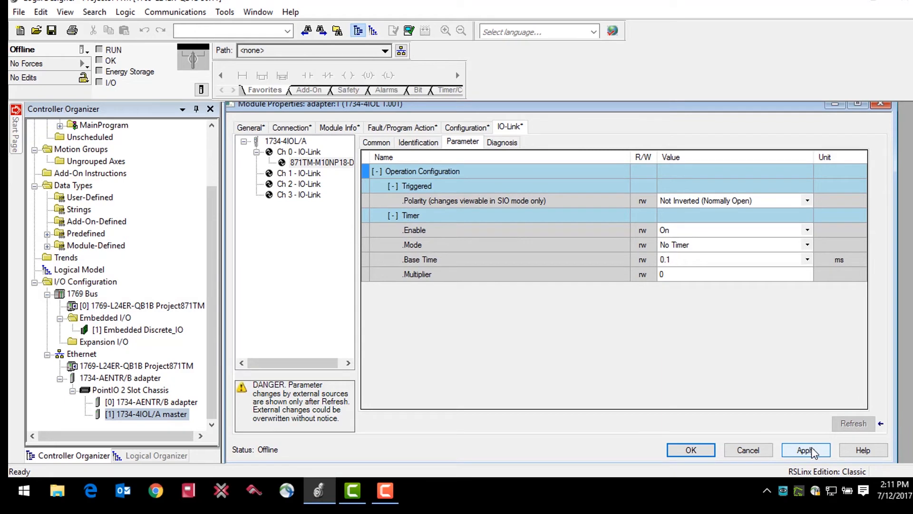
pyautogui.click(806, 449)
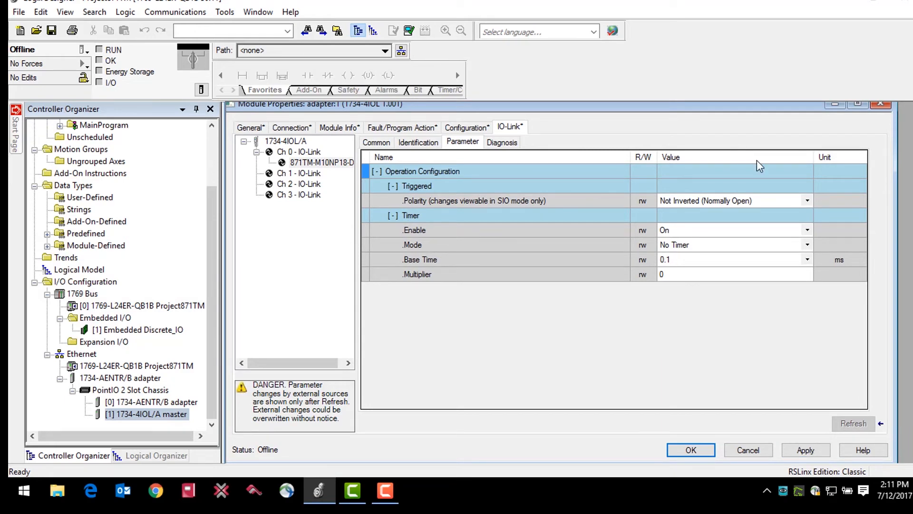
pyautogui.moveTo(818, 204)
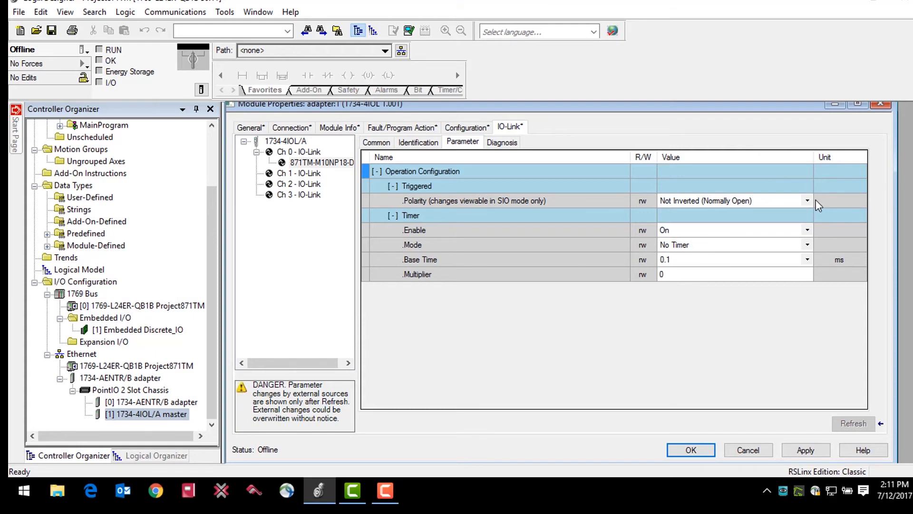
pyautogui.moveTo(814, 202)
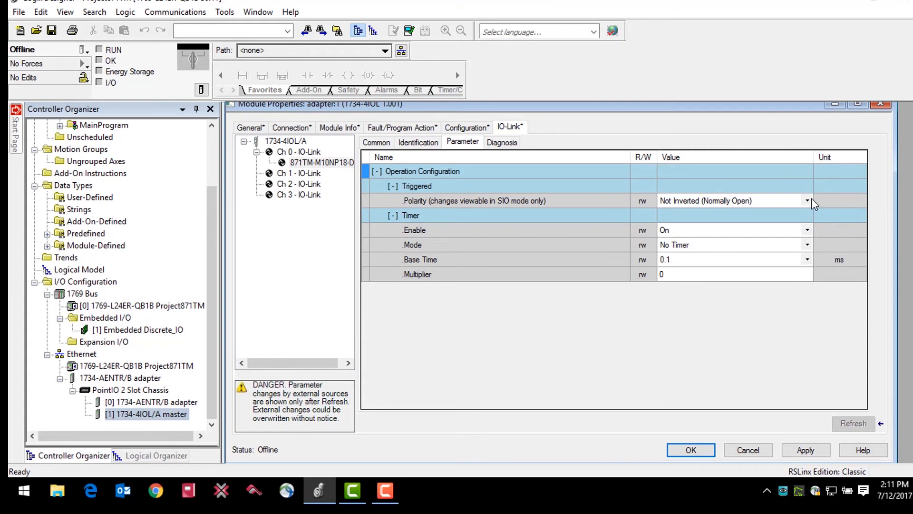
pyautogui.click(733, 200)
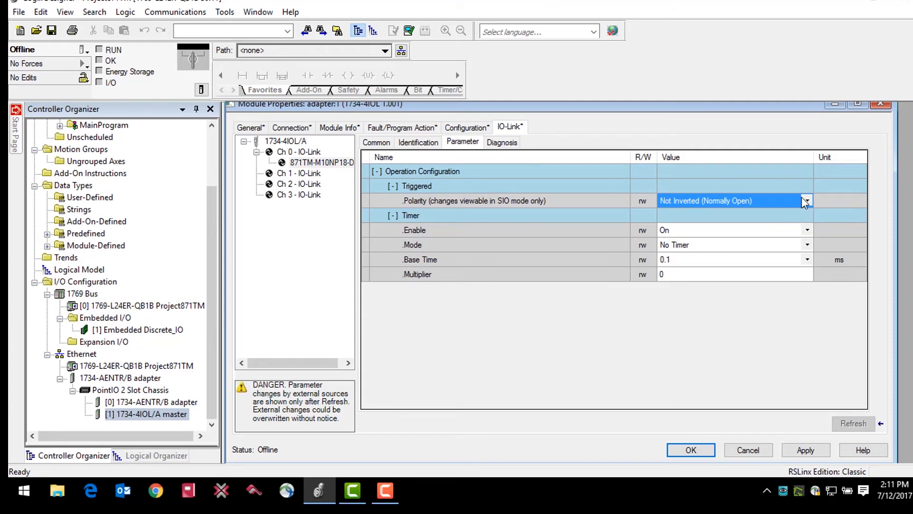
# Step: Choose Inverted (Normally Closed) as the channel 0 sensor's polarity
pyautogui.click(807, 200)
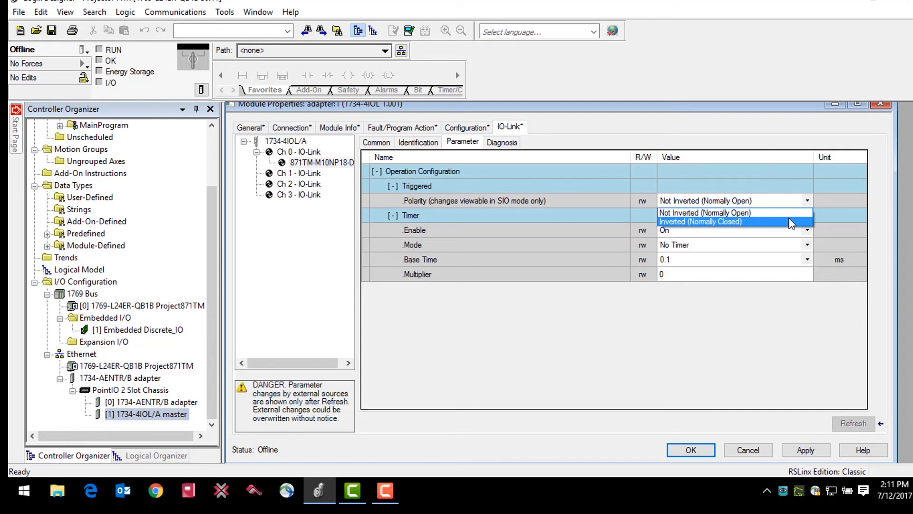
pyautogui.click(700, 221)
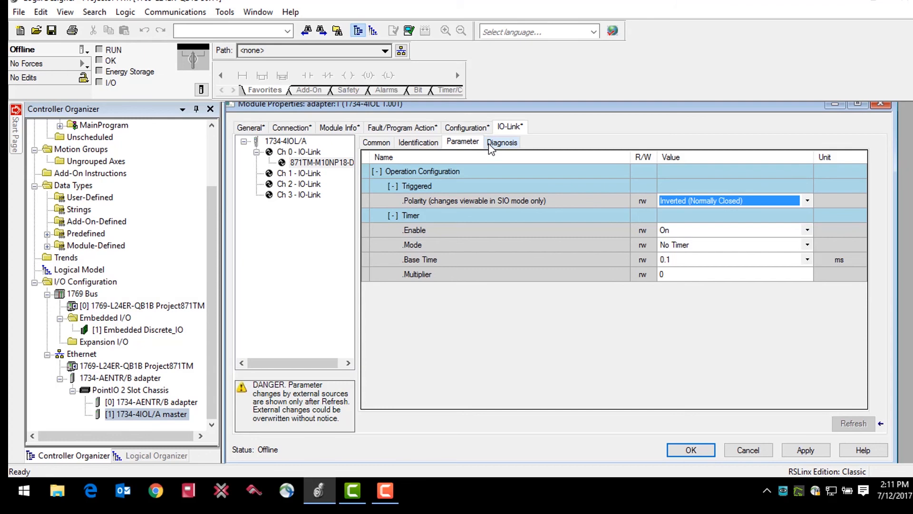
# Step: Review the 871TM sensor's Diagnosis communication characteristics, then return to Common
pyautogui.click(501, 142)
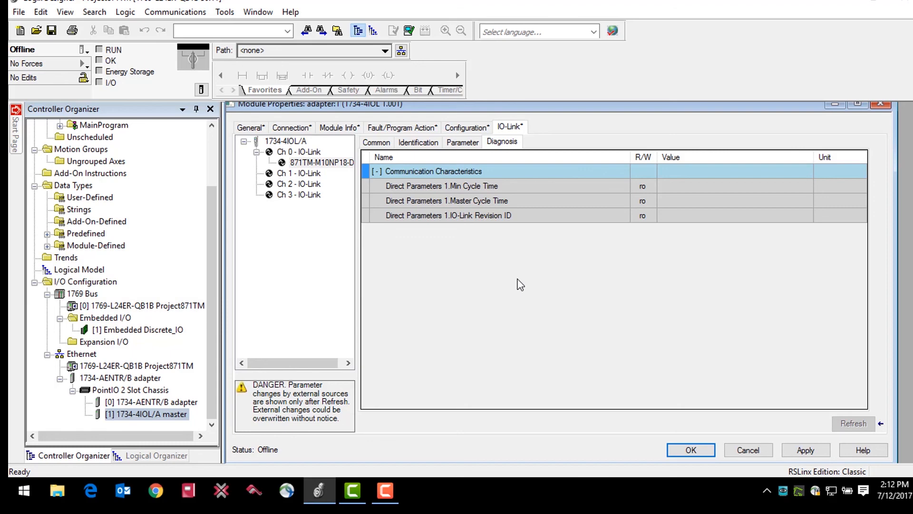
pyautogui.click(376, 141)
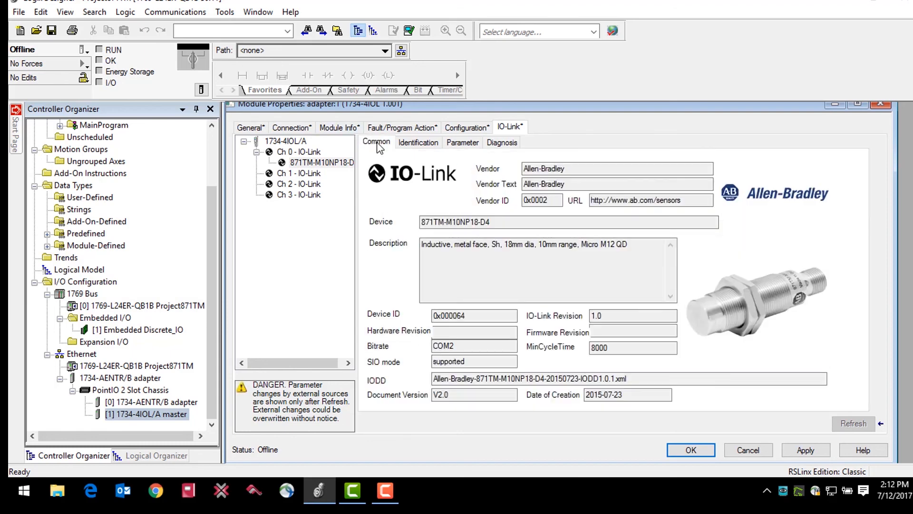